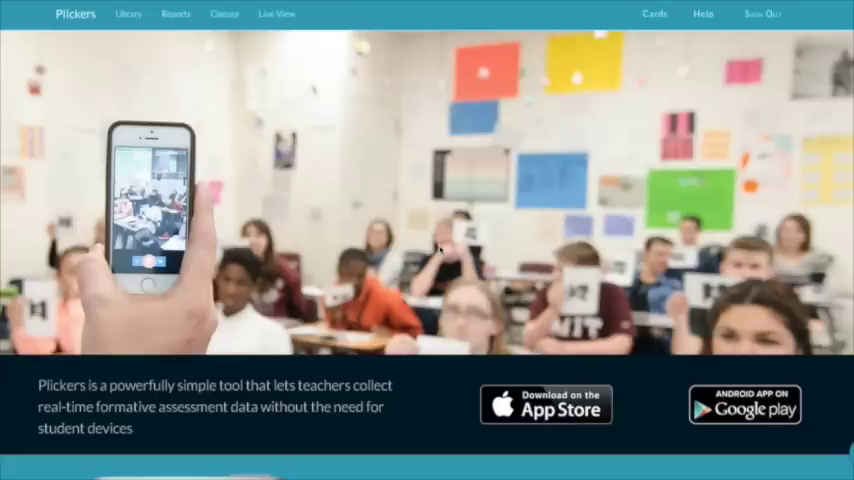
Go to the Classes page showing the existing Demo Class.
{"action": "left_click", "coordinate": [224, 15]}
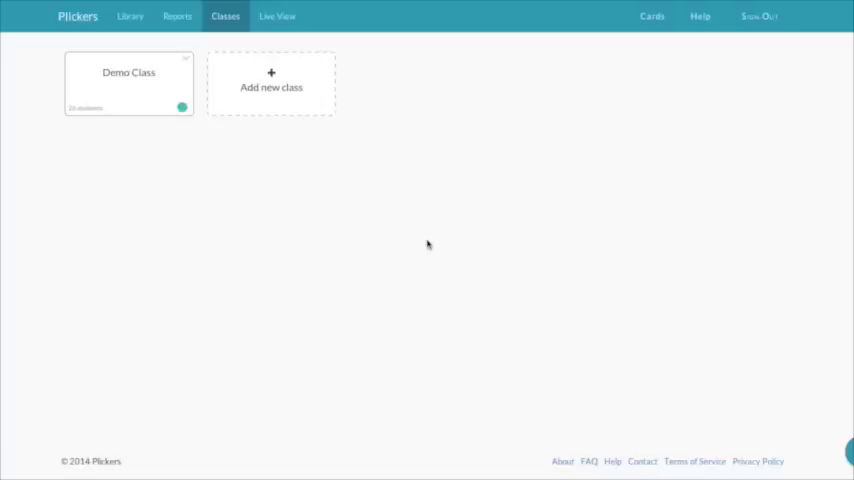
{"action": "mouse_move", "coordinate": [330, 118]}
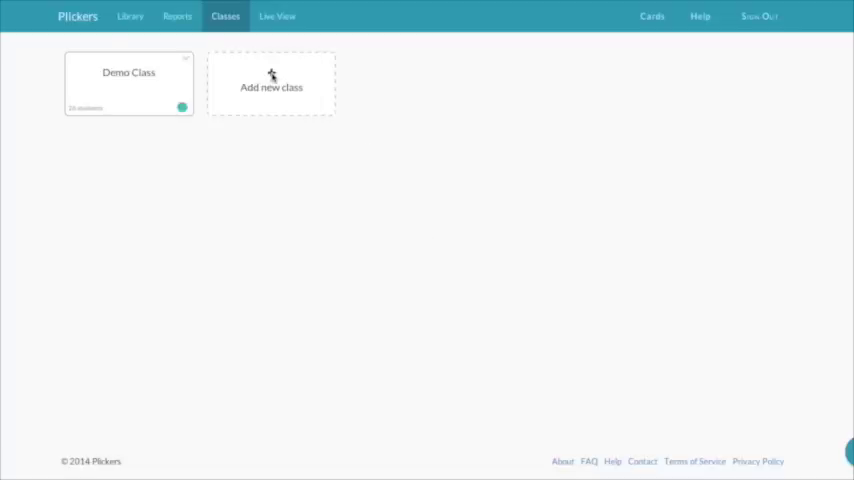
Create the class 'Ms. Ramsey's Block 1' for 4th Grade Math, coloured green.
{"action": "left_click", "coordinate": [271, 84]}
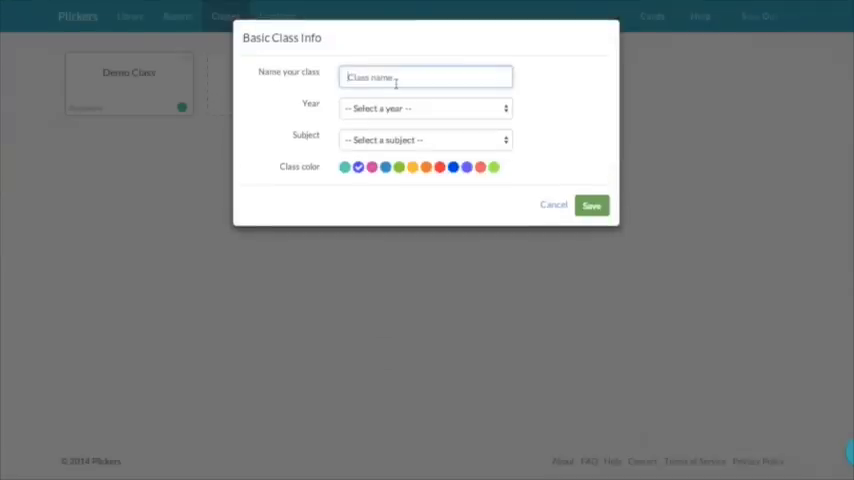
{"action": "type", "text": "Ms. Ramsey's Blo"}
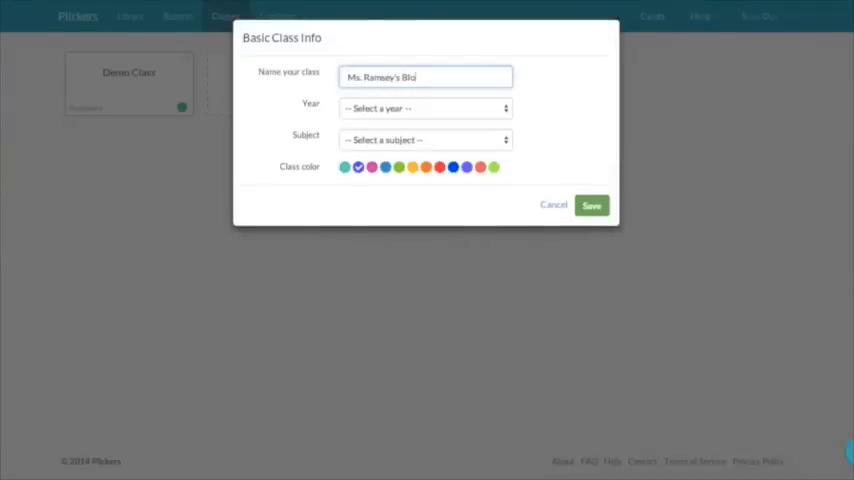
{"action": "left_click", "coordinate": [424, 108]}
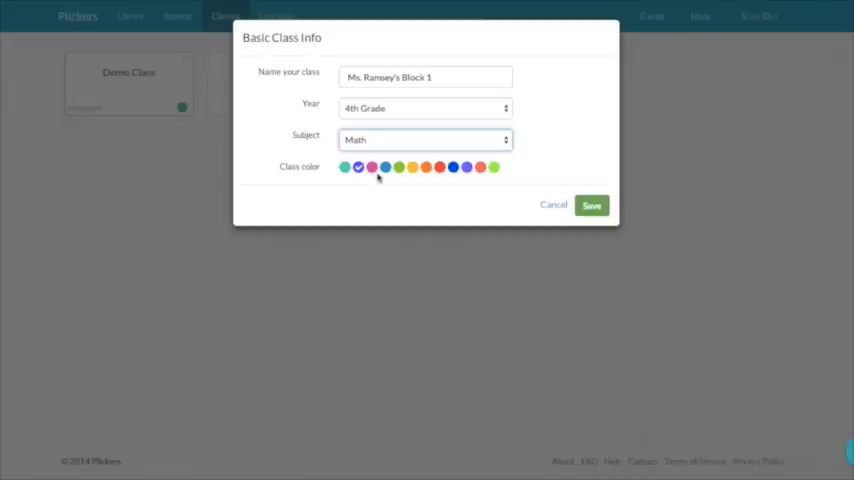
{"action": "left_click", "coordinate": [398, 167]}
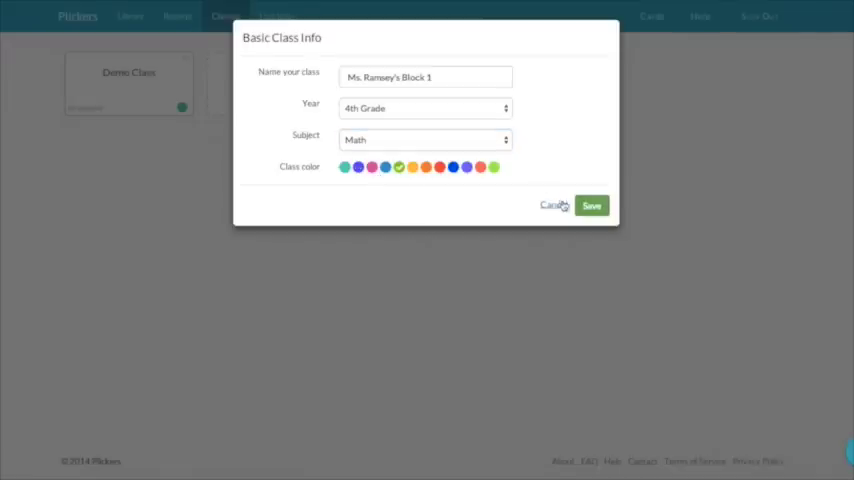
{"action": "left_click", "coordinate": [591, 205]}
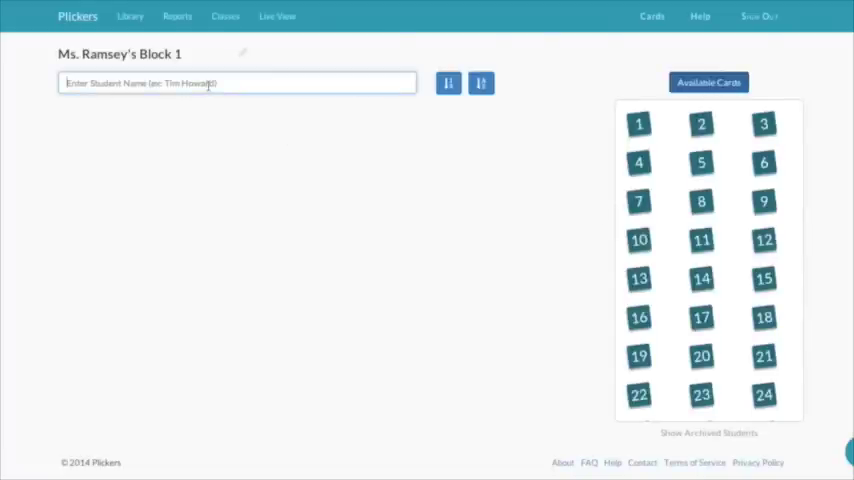
Add students Annie and Brandon to the roster, each with a numbered card.
{"action": "type", "text": "Annie"}
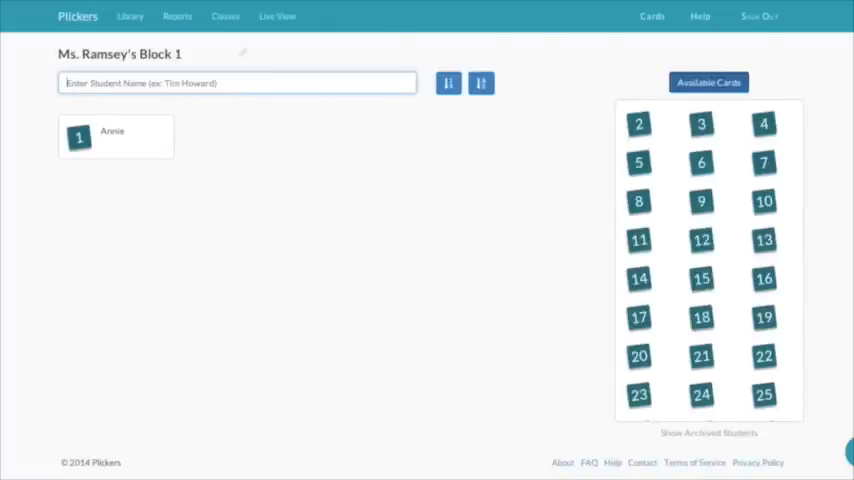
{"action": "type", "text": "Brandon"}
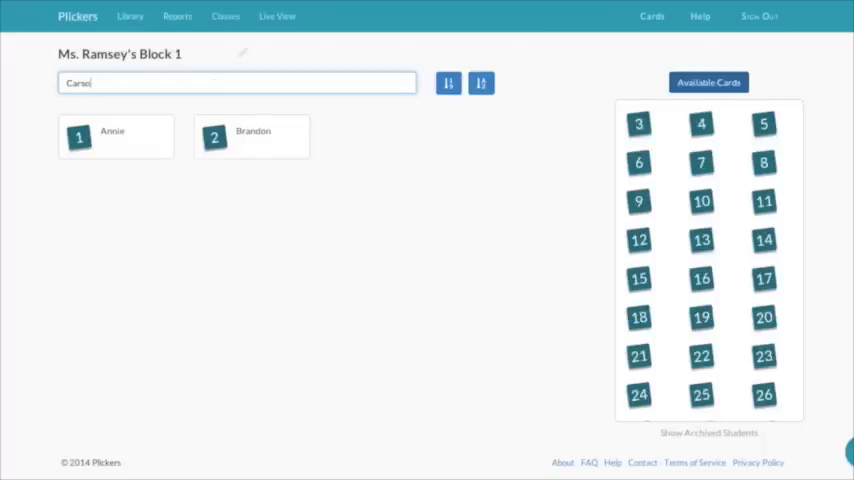
{"action": "key", "text": "Enter"}
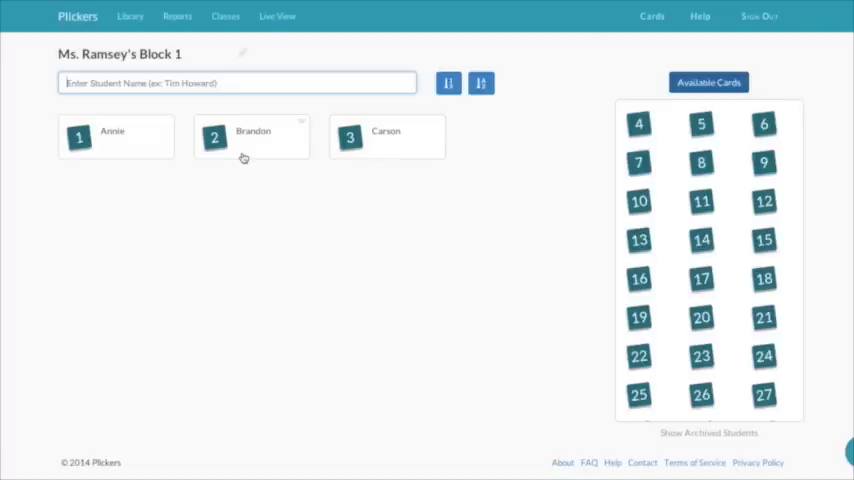
{"action": "mouse_move", "coordinate": [378, 154]}
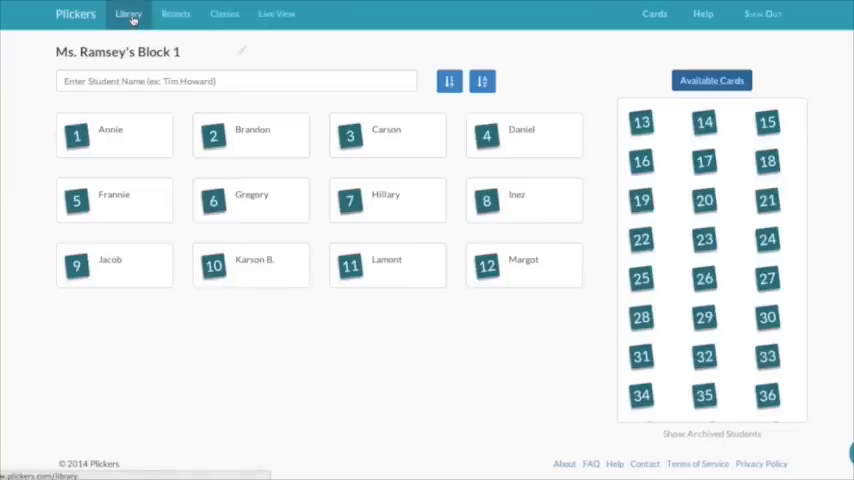
In the Library, start a multiple-choice question 'How many sides does a triangle have?'.
{"action": "left_click", "coordinate": [129, 15]}
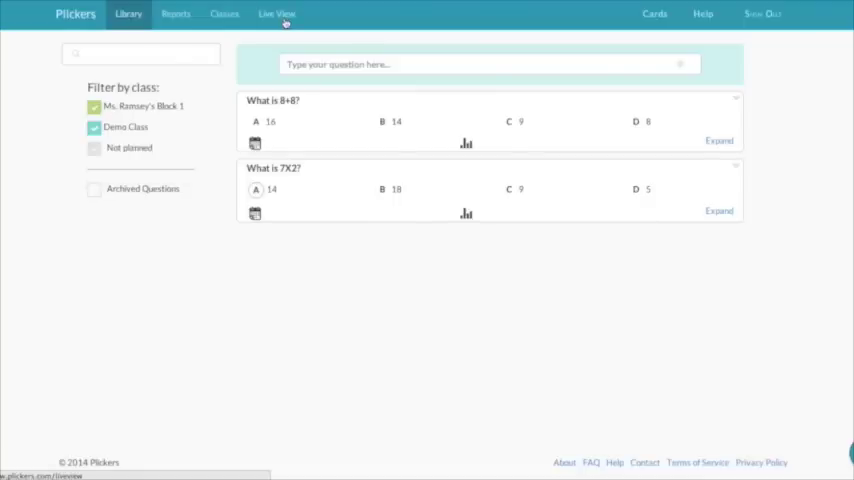
{"action": "left_click", "coordinate": [489, 64]}
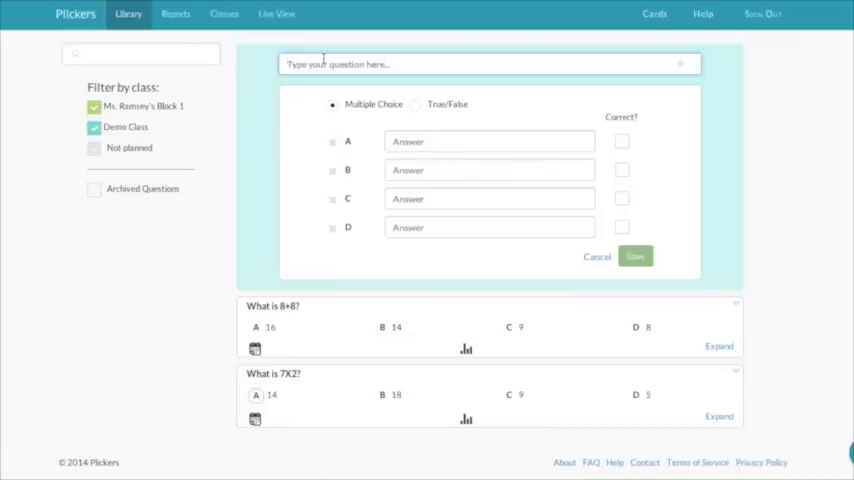
{"action": "type", "text": "How many sides does a triangle have?"}
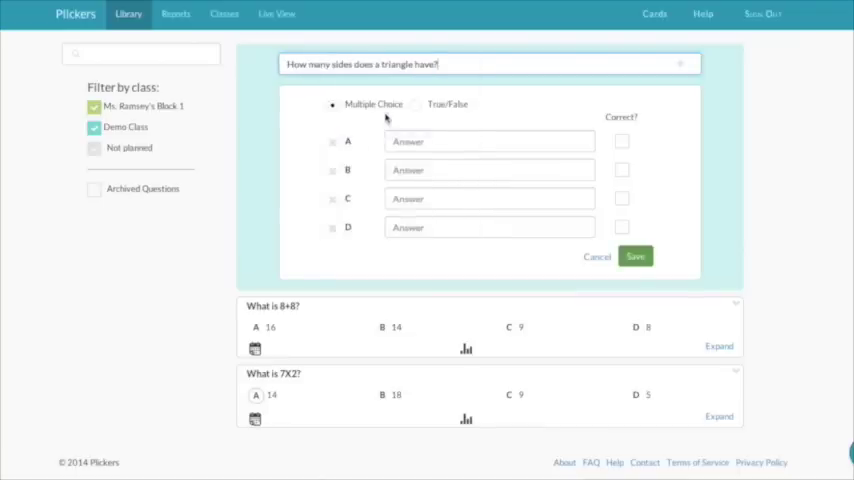
{"action": "left_click", "coordinate": [489, 141]}
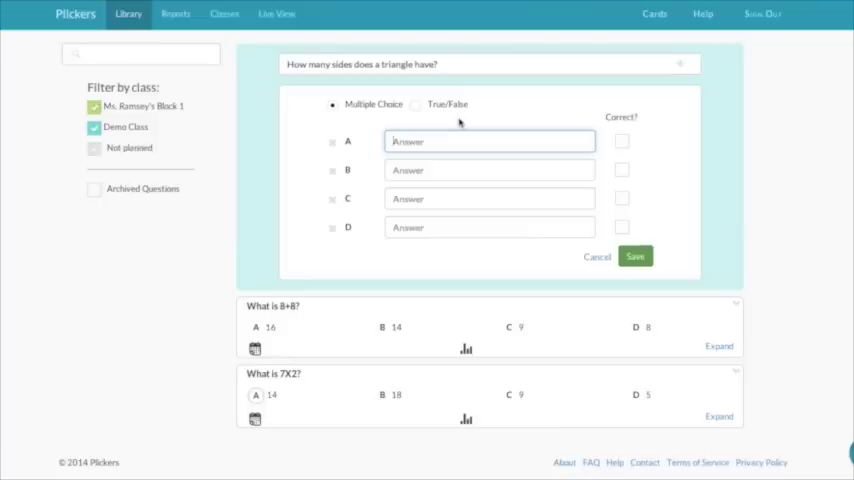
Enter answer choices 3, 6, 2 and 7, marking 3 as correct.
{"action": "left_click", "coordinate": [490, 141]}
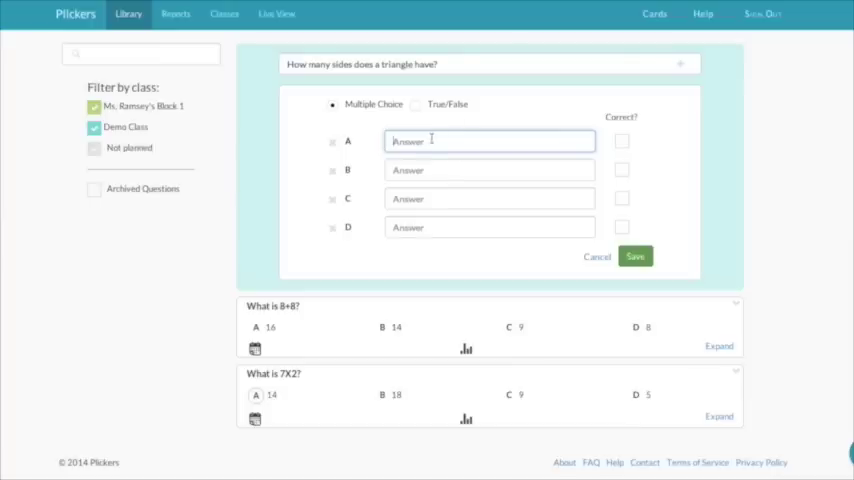
{"action": "type", "text": "3"}
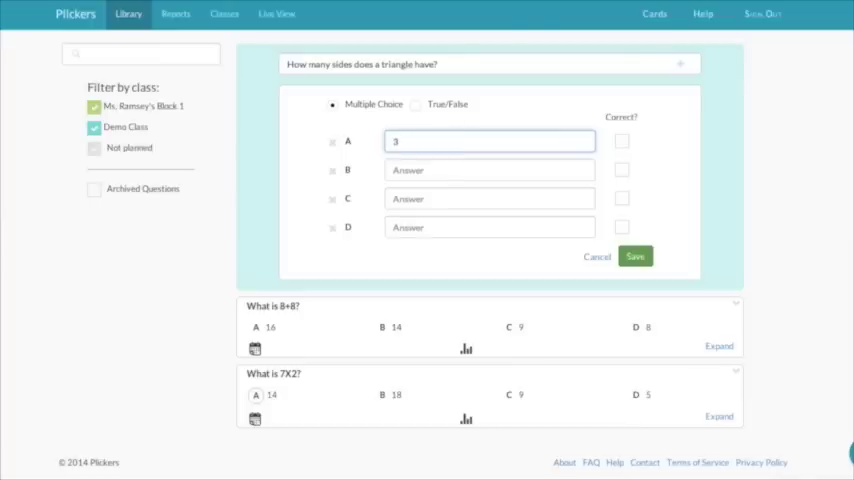
{"action": "left_click", "coordinate": [489, 169]}
{"action": "type", "text": "6"}
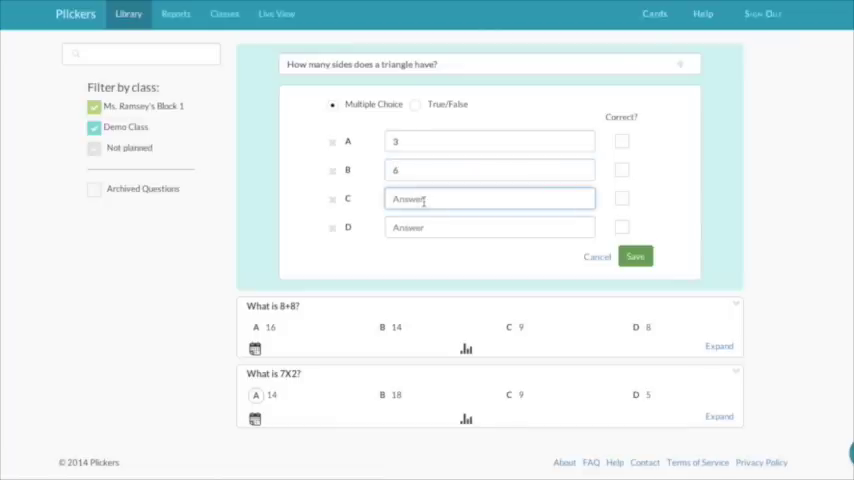
{"action": "type", "text": "2"}
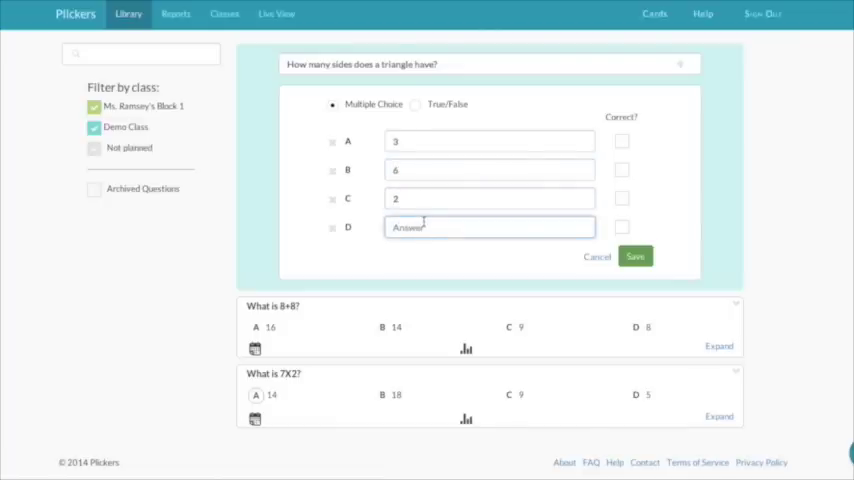
{"action": "type", "text": "7"}
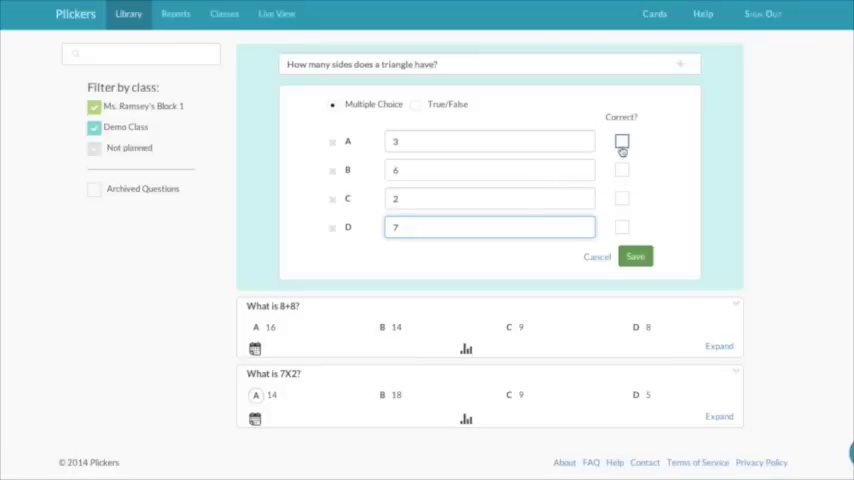
{"action": "left_click", "coordinate": [621, 141]}
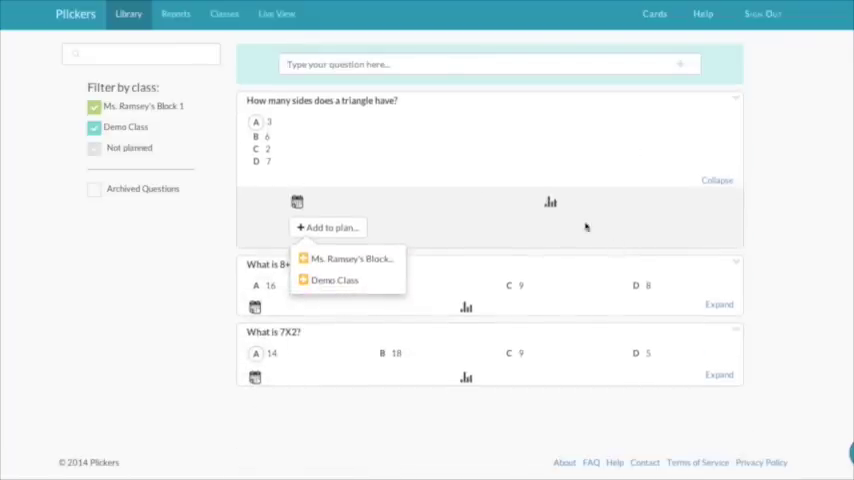
{"action": "mouse_move", "coordinate": [335, 227]}
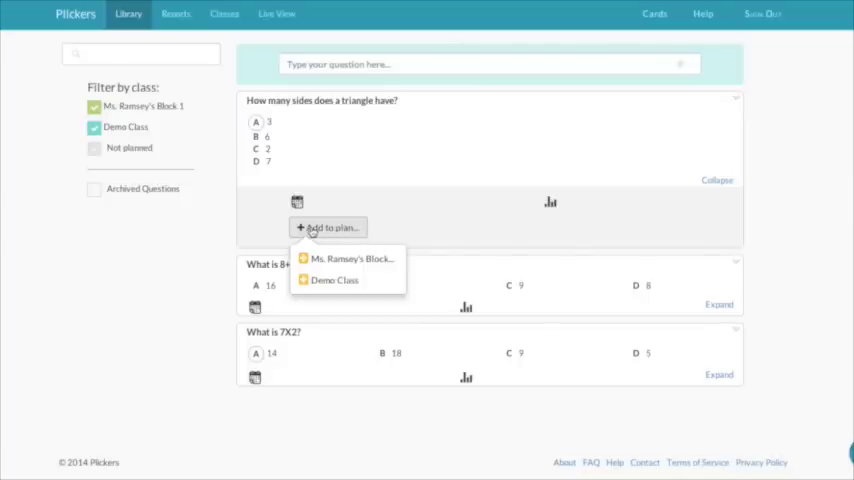
{"action": "mouse_move", "coordinate": [334, 265]}
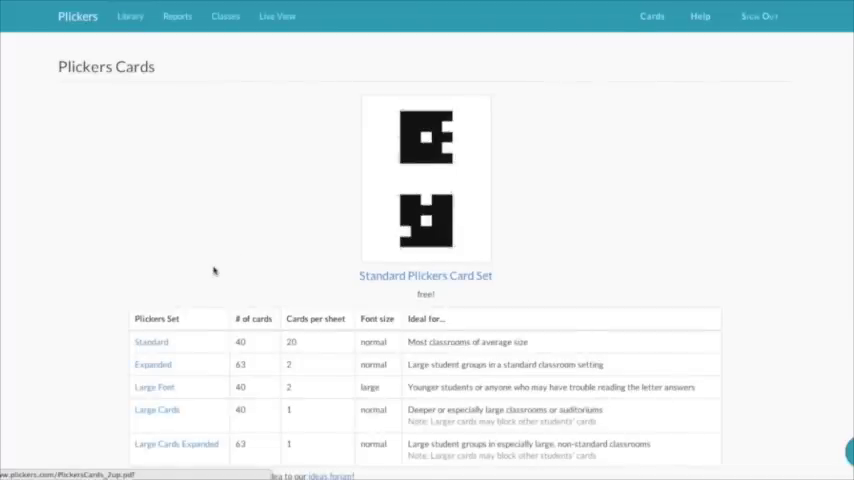
{"action": "mouse_move", "coordinate": [151, 347]}
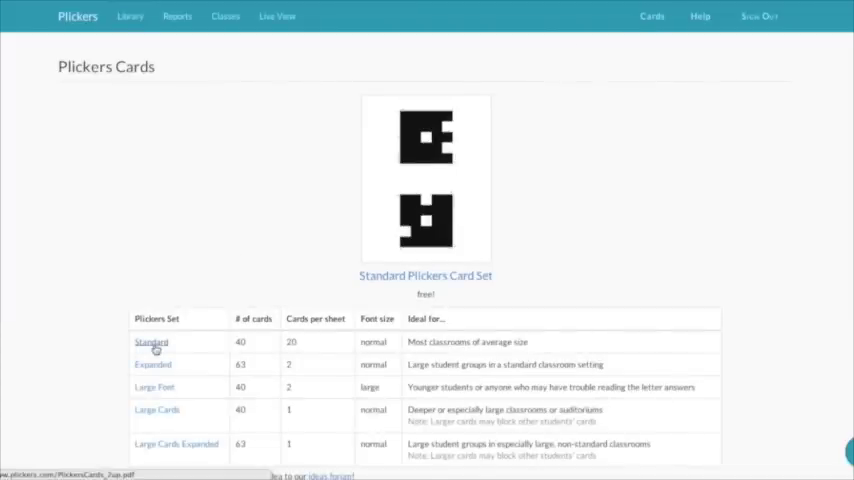
Open the Standard printable card PDF and scroll through the first cards.
{"action": "left_click", "coordinate": [151, 342]}
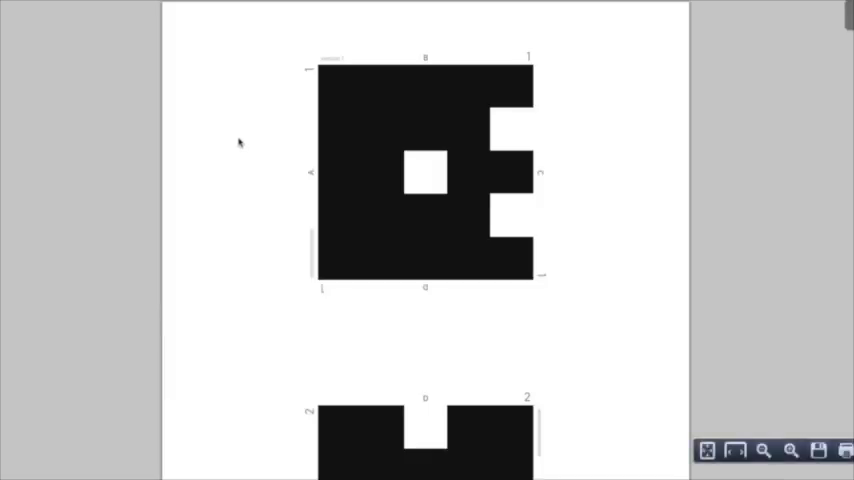
{"action": "scroll", "scroll_direction": "down", "scroll_amount": 3}
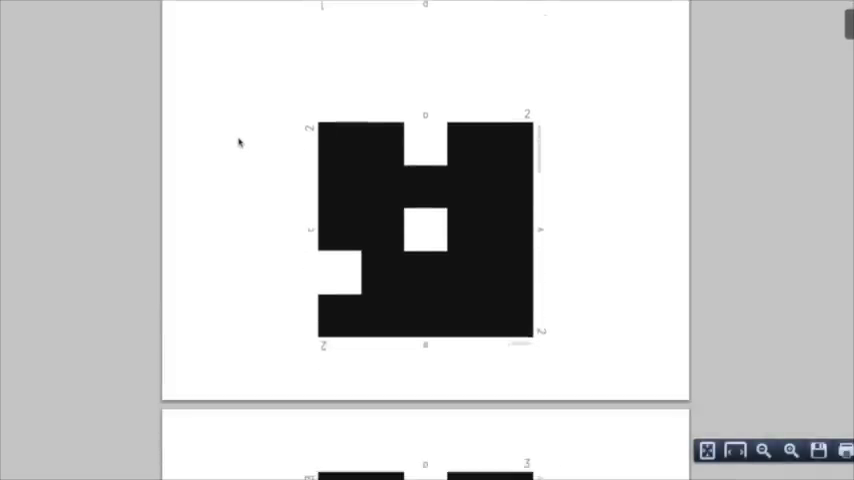
{"action": "scroll", "scroll_direction": "down", "scroll_amount": 3}
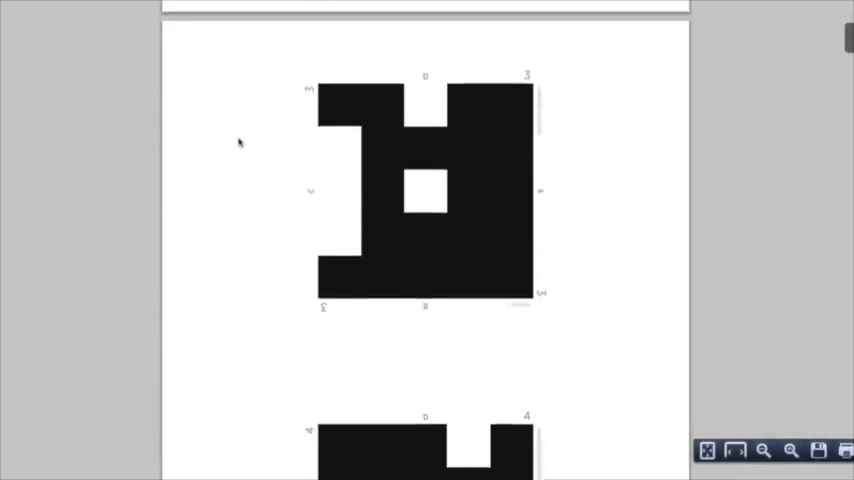
{"action": "scroll", "scroll_direction": "down", "scroll_amount": 3}
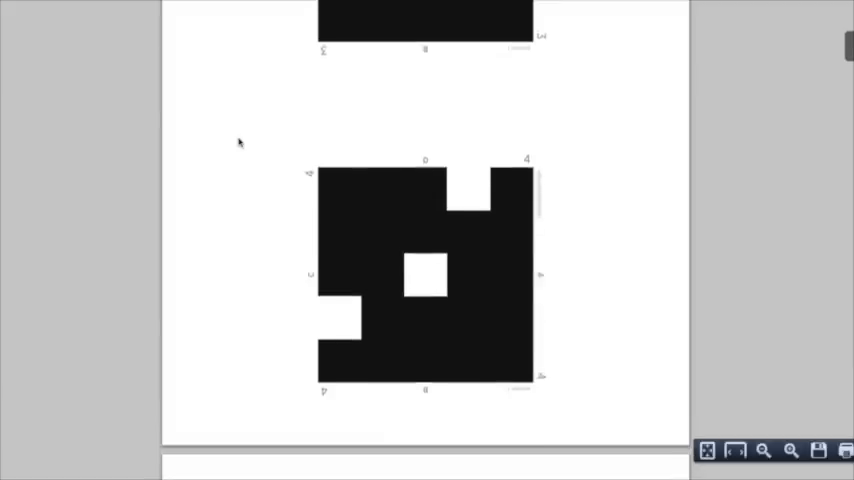
{"action": "scroll", "scroll_direction": "down", "scroll_amount": 3}
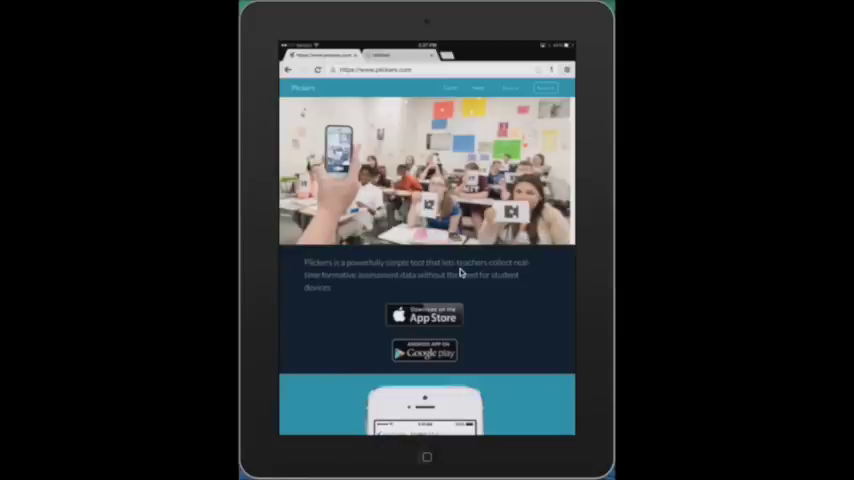
Open Demo Class in the mobile app with all its questions listed.
{"action": "left_click", "coordinate": [423, 315]}
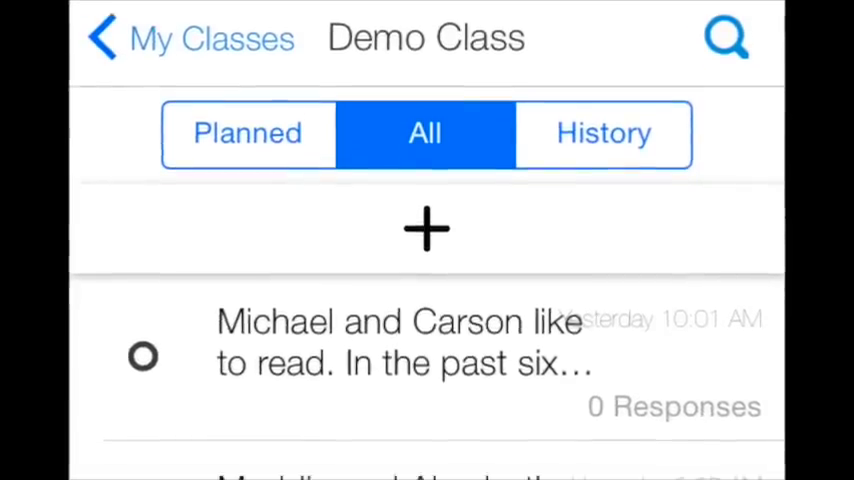
{"action": "scroll", "scroll_direction": "down", "scroll_amount": 3}
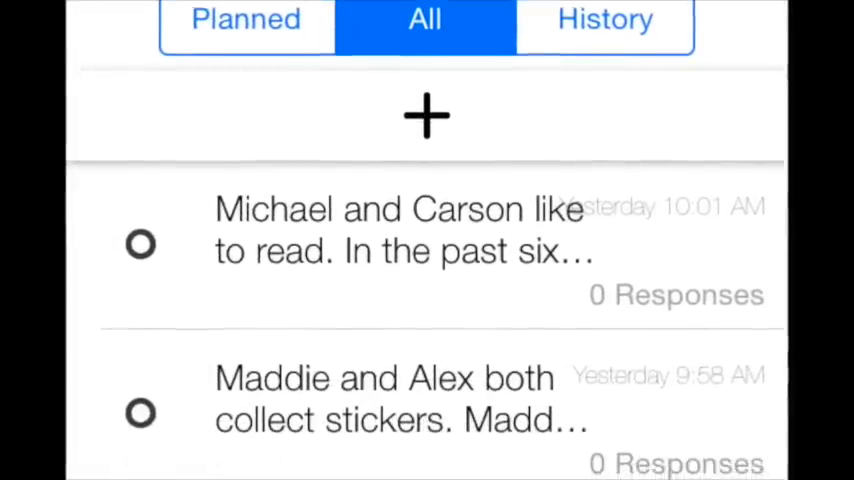
{"action": "scroll", "scroll_direction": "down", "scroll_amount": 3}
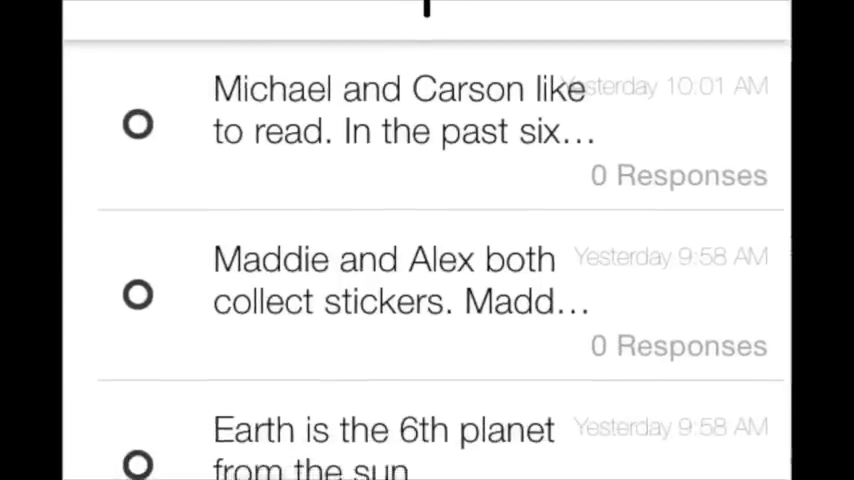
{"action": "scroll", "scroll_direction": "down", "scroll_amount": 3}
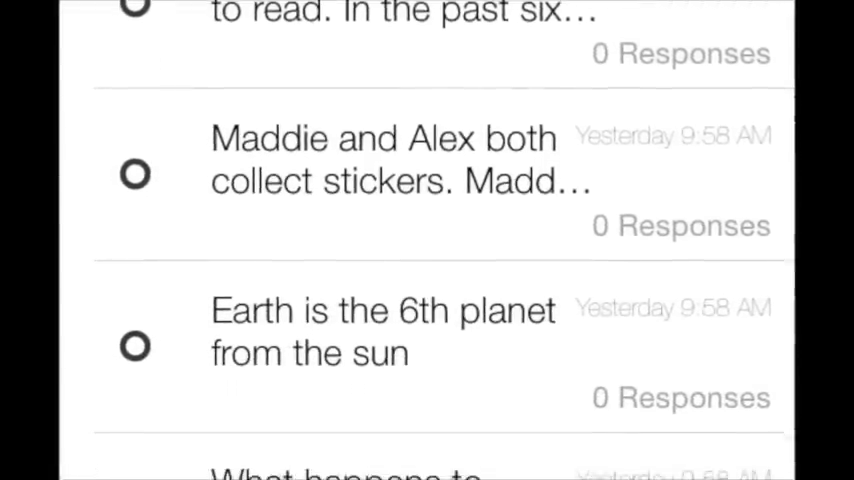
{"action": "scroll", "scroll_direction": "down", "scroll_amount": 3}
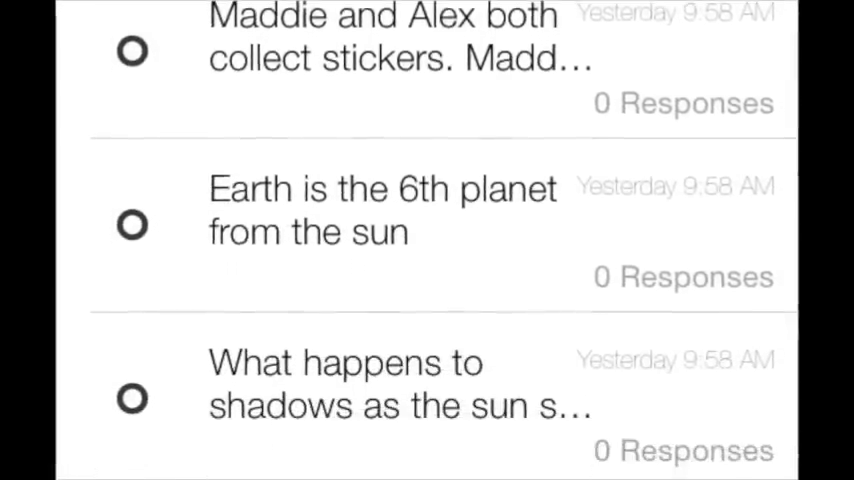
{"action": "scroll", "scroll_direction": "down", "scroll_amount": 3}
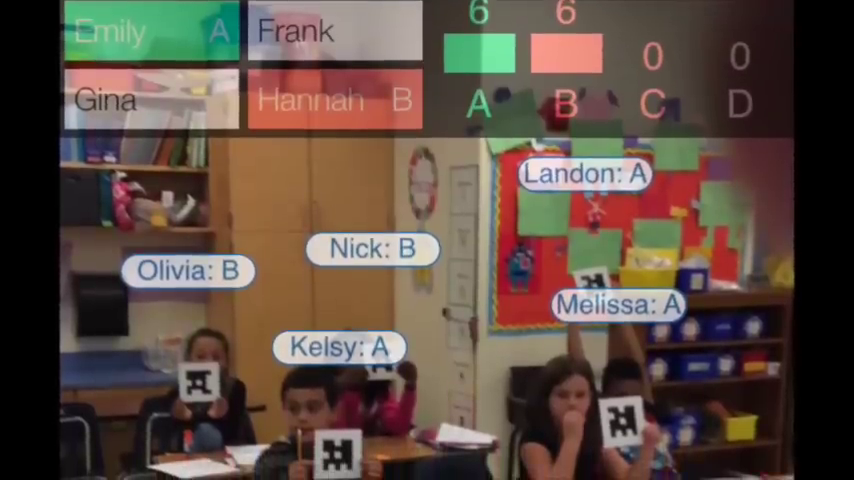
Stop scanning to display each student's answer in the response grid.
{"action": "left_click", "coordinate": [427, 429]}
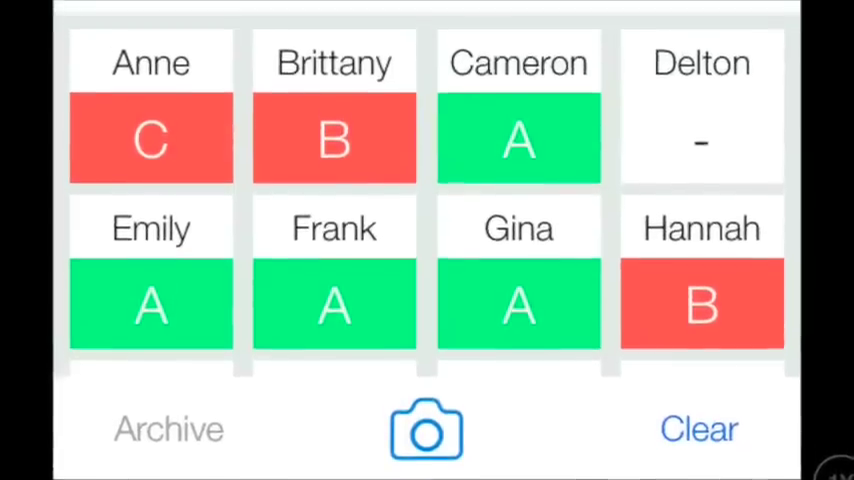